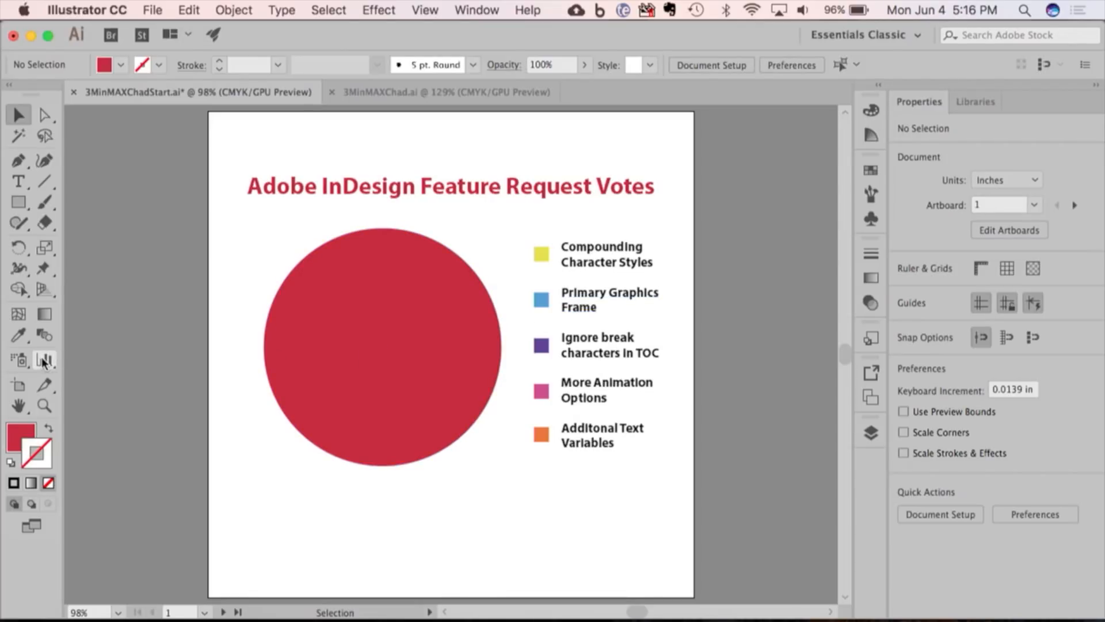
{"action": "mouse_move", "coordinate": [44, 359]}
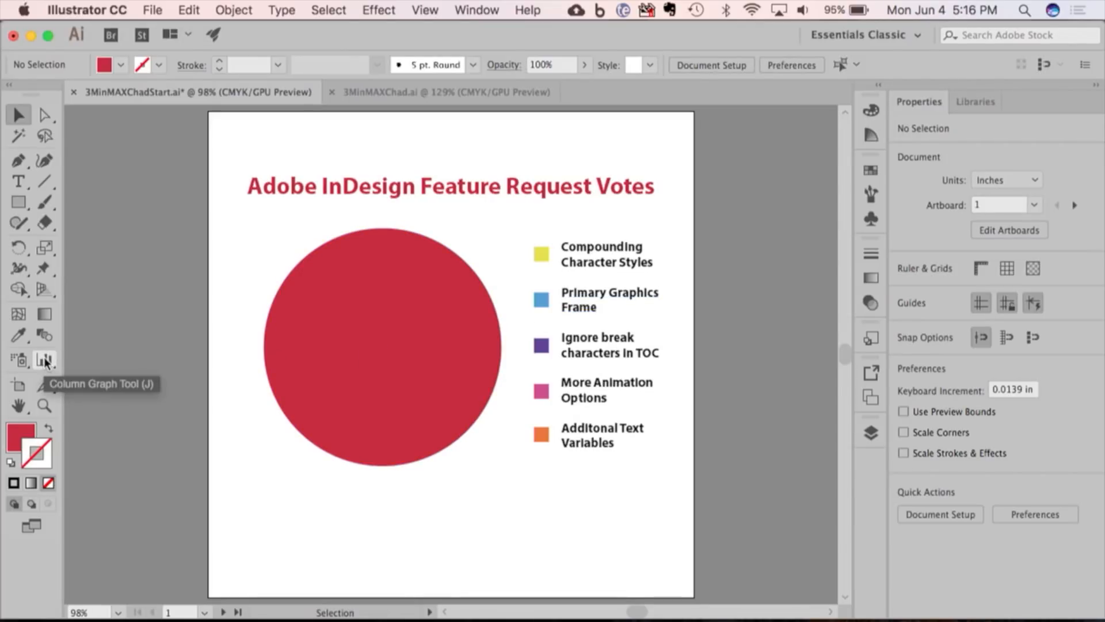
Browse the chart tools, then show the Layers panel with the Ring Chart layer's contents.
{"action": "left_click", "coordinate": [43, 357]}
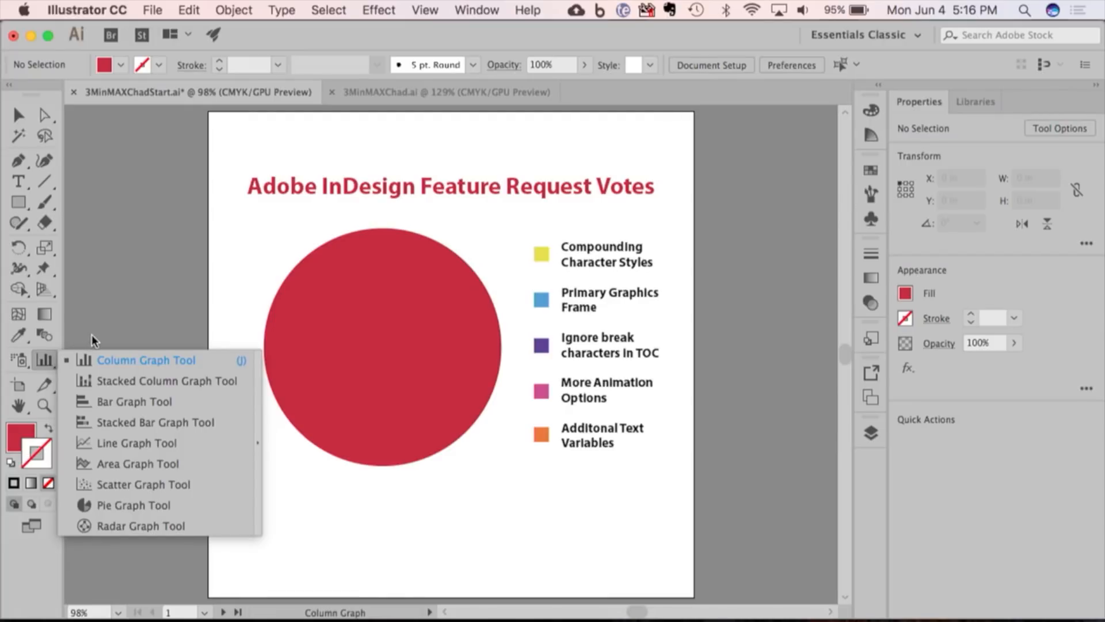
{"action": "mouse_move", "coordinate": [118, 323]}
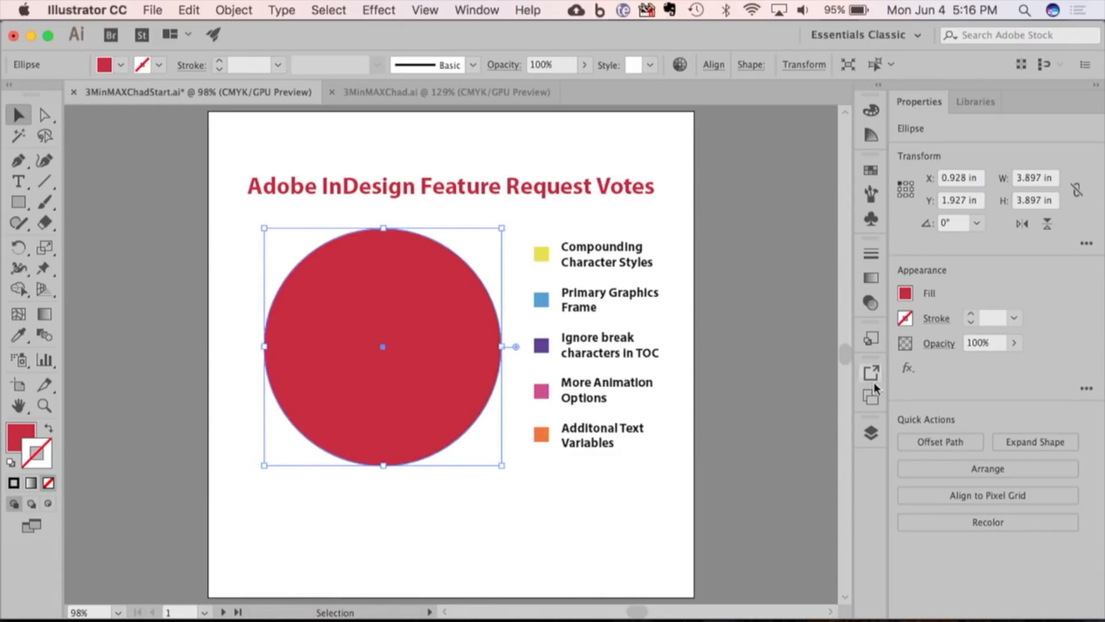
{"action": "mouse_move", "coordinate": [870, 429]}
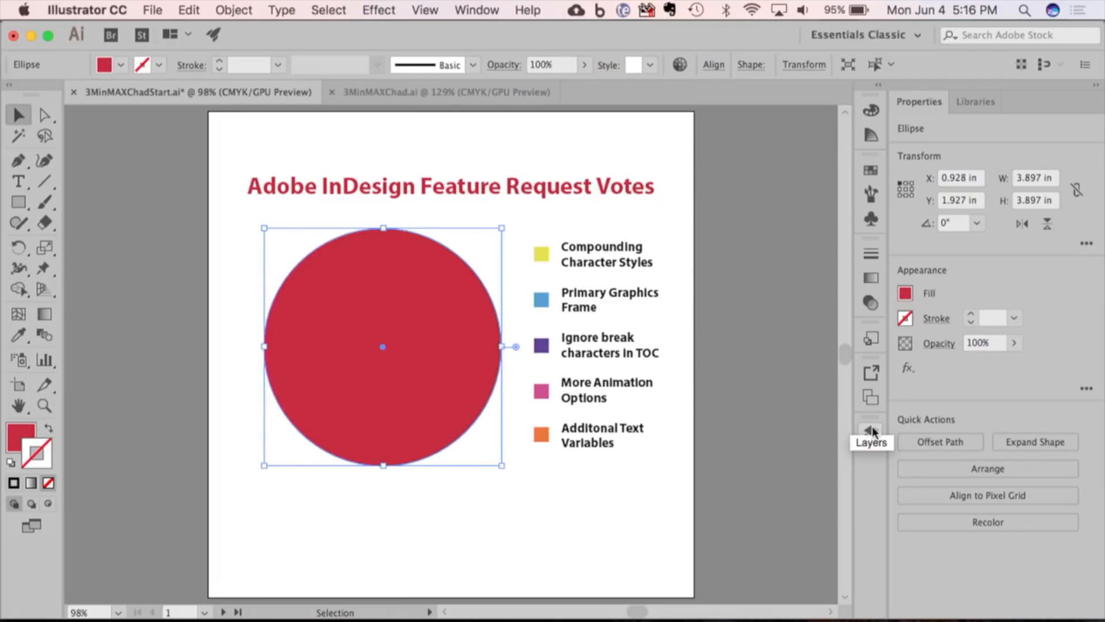
{"action": "left_click", "coordinate": [870, 429]}
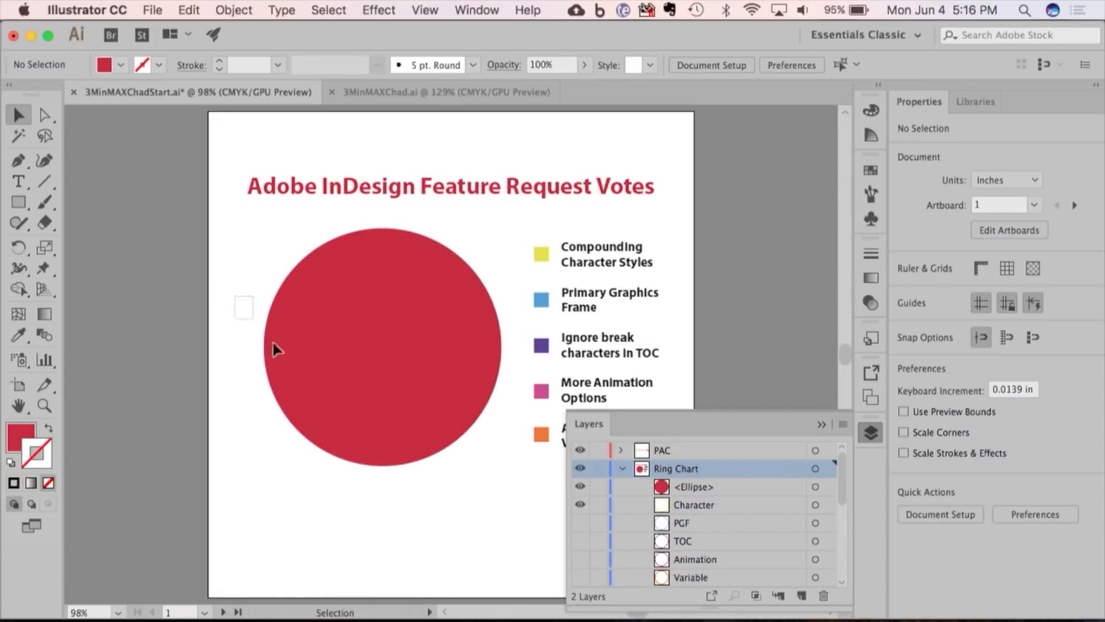
Make a clipping mask on the Ring Chart artwork so the red circle reveals a yellow ring, and isolate the clip group.
{"action": "left_click", "coordinate": [233, 10]}
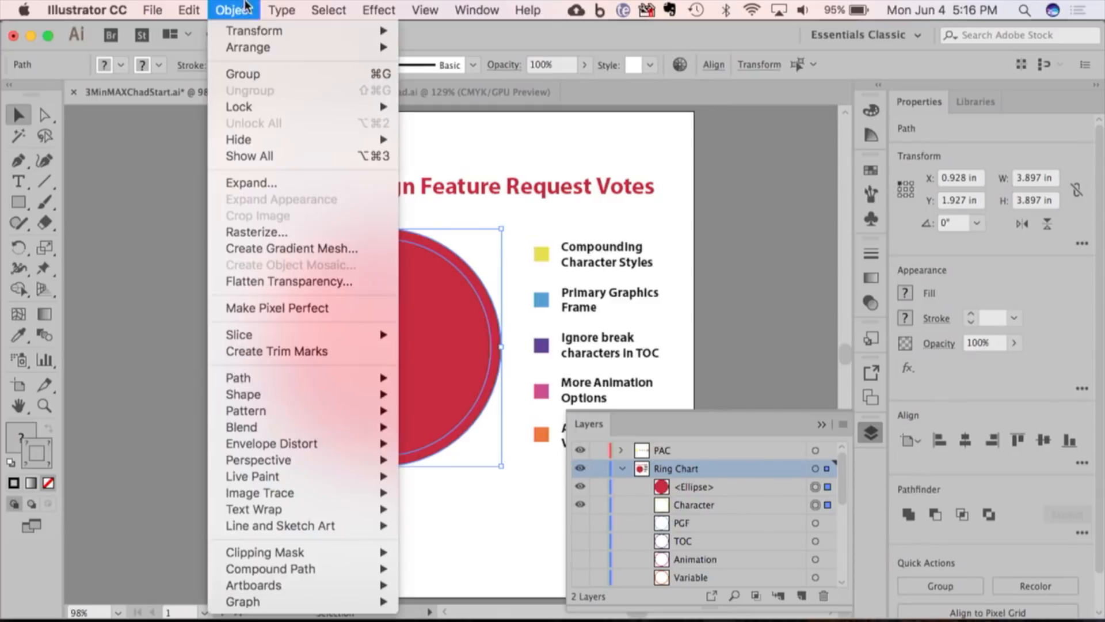
{"action": "mouse_move", "coordinate": [264, 552]}
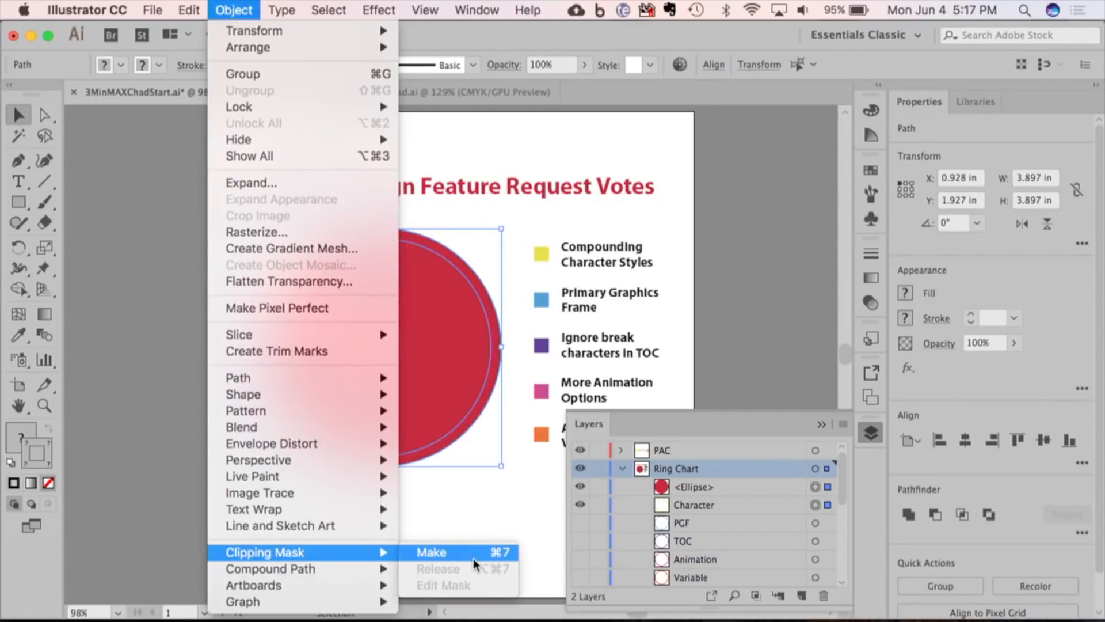
{"action": "left_click", "coordinate": [430, 552]}
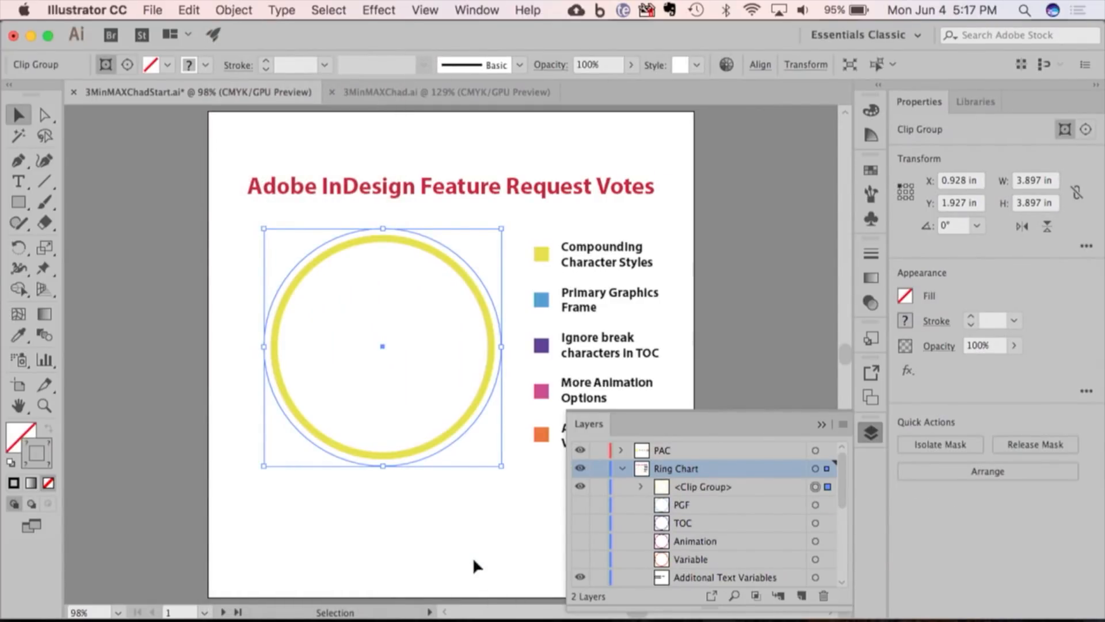
{"action": "mouse_move", "coordinate": [525, 397]}
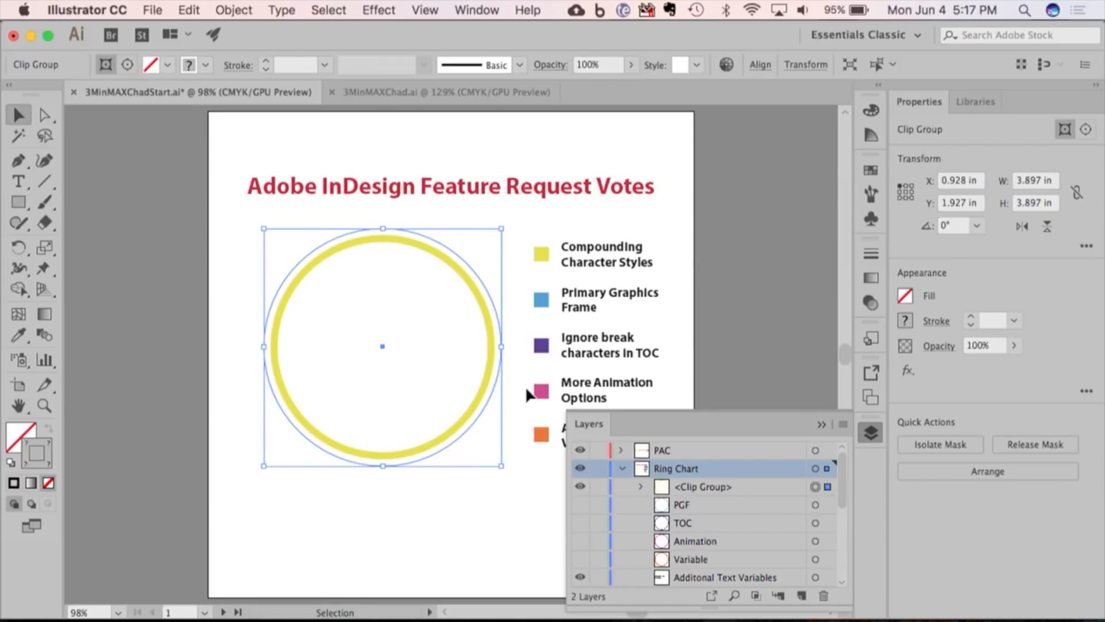
{"action": "double_click", "coordinate": [382, 347]}
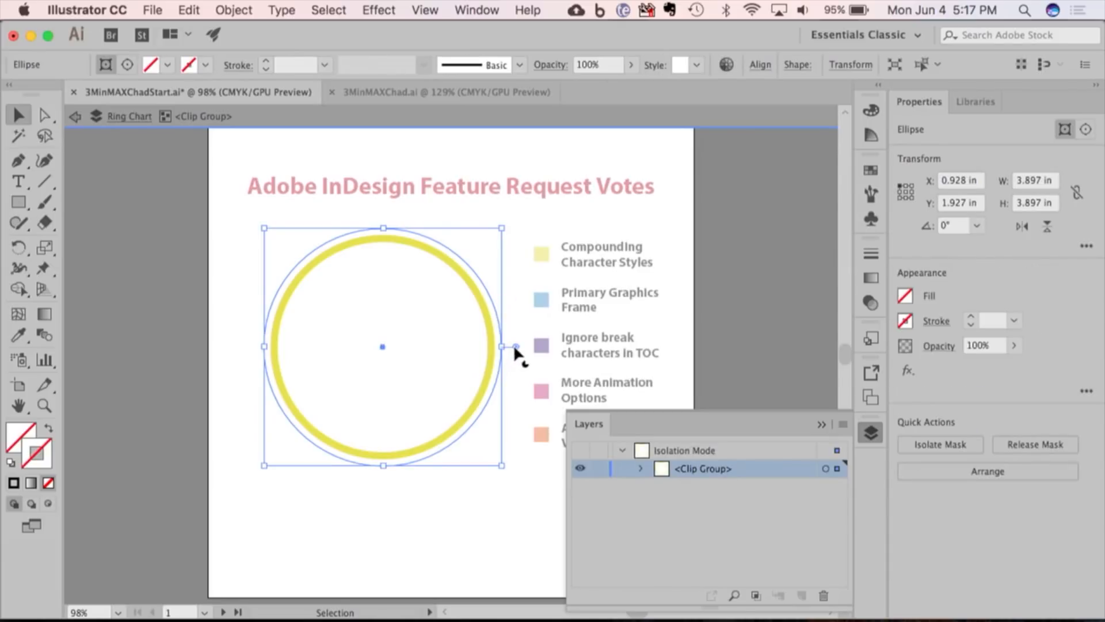
Drag the mask ellipse's pie widget to open a wedge leaving a partial yellow arc.
{"action": "left_click_drag", "start_coordinate": [517, 347], "coordinate": [296, 451]}
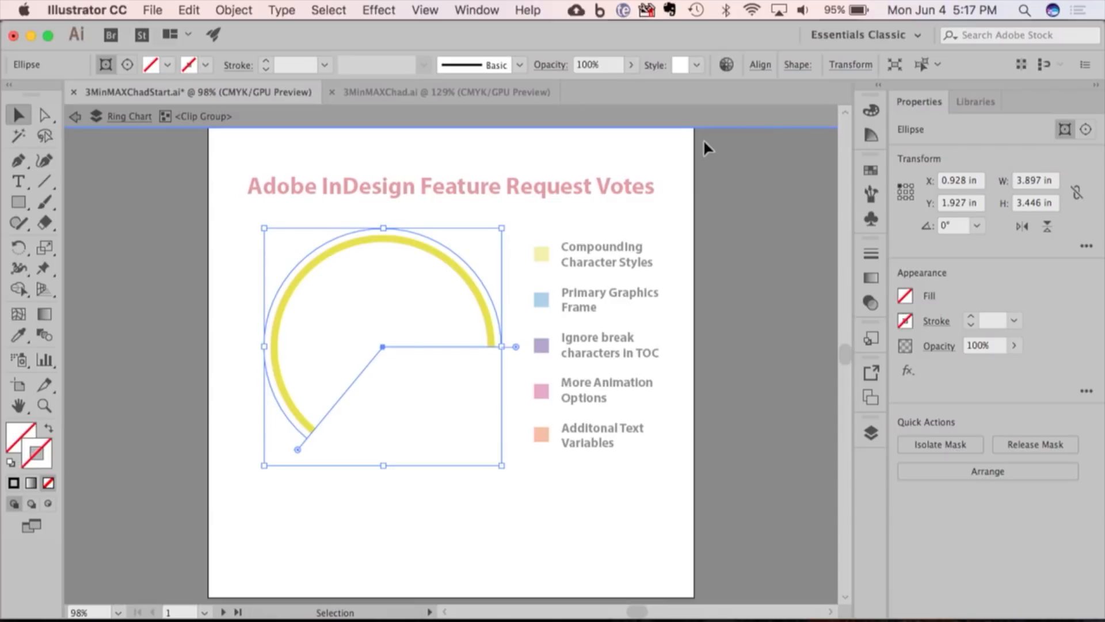
{"action": "mouse_move", "coordinate": [500, 13]}
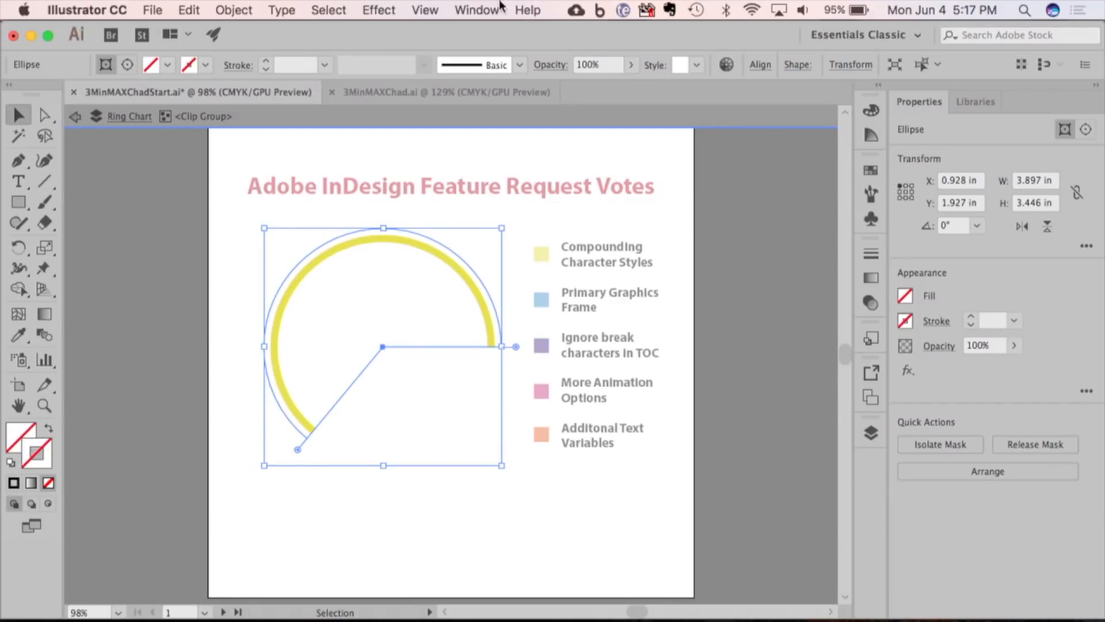
In the Transform panel set the arc's Pie End Angle to 133.2°, then switch to the 3MinMAXChad.ai document.
{"action": "left_click", "coordinate": [476, 9]}
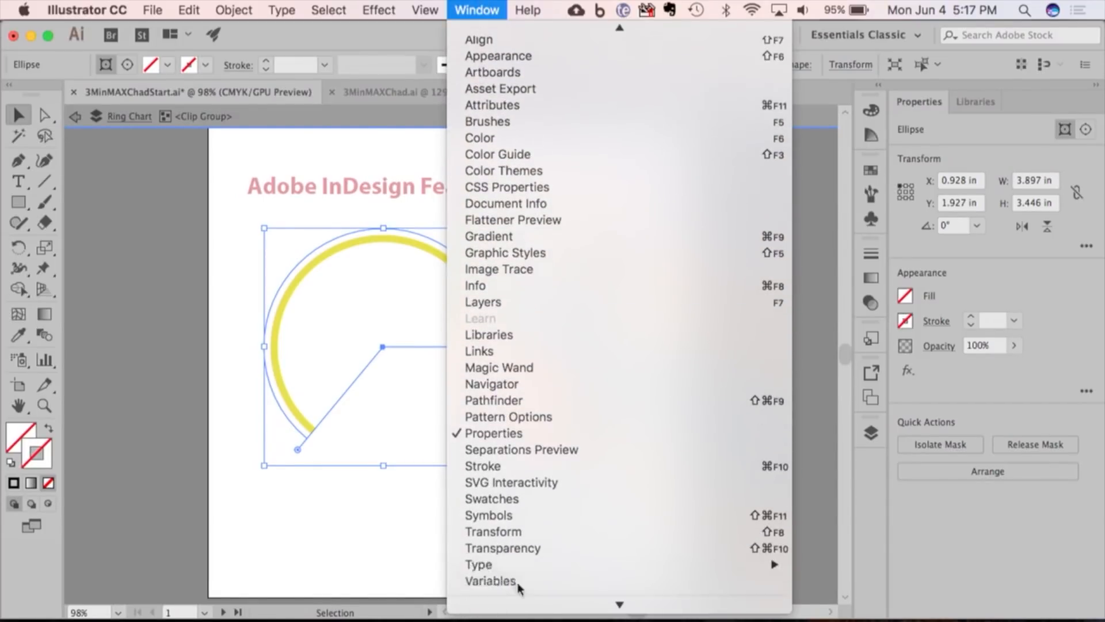
{"action": "left_click", "coordinate": [492, 531]}
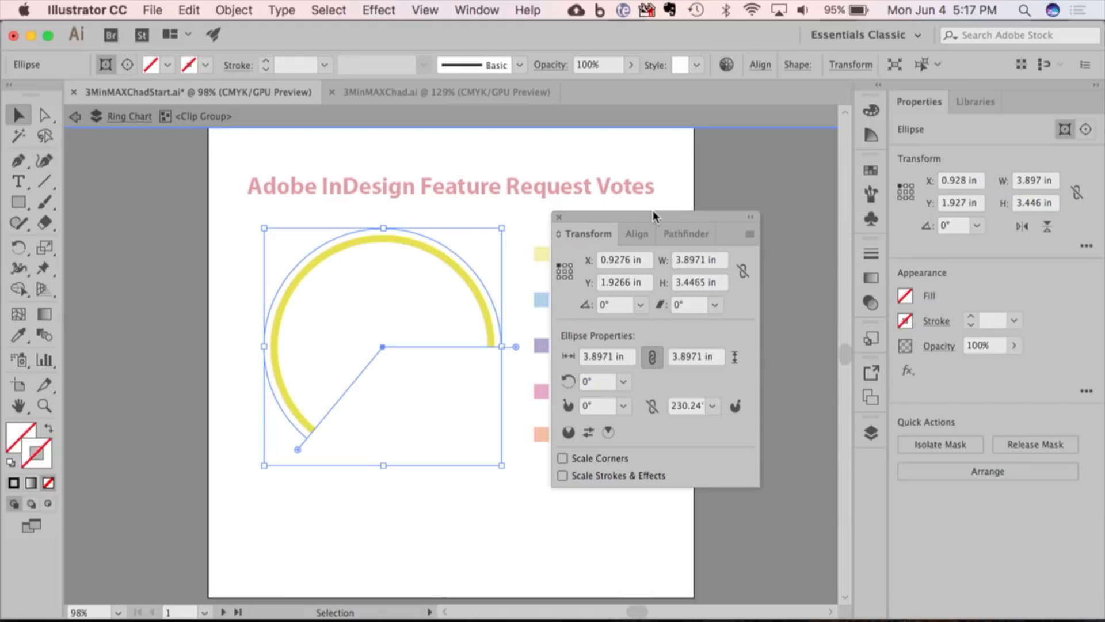
{"action": "mouse_move", "coordinate": [730, 296]}
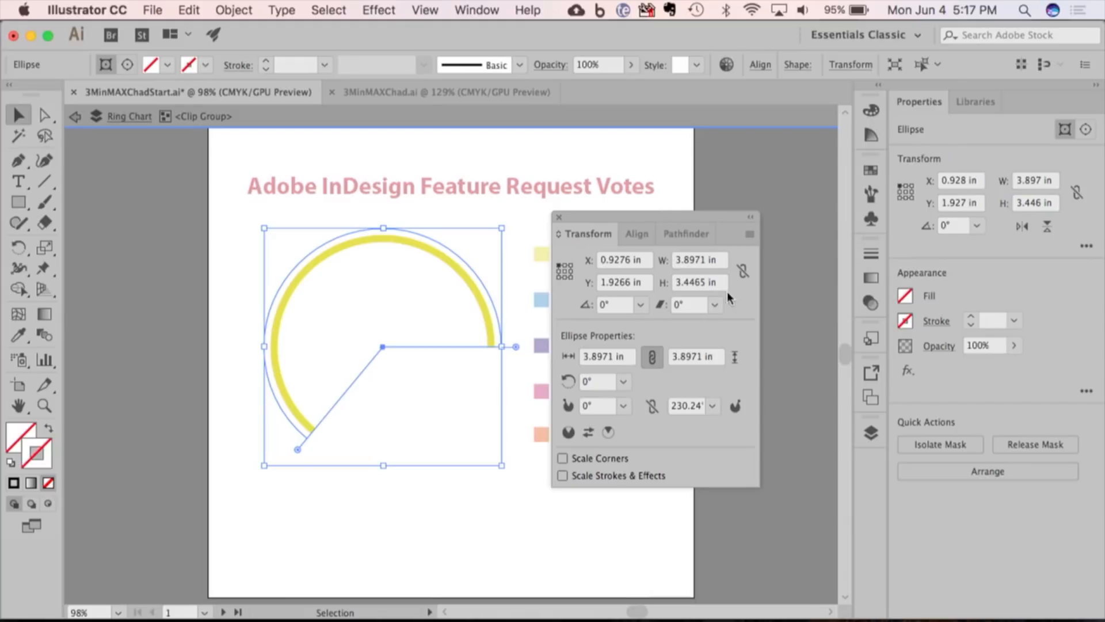
{"action": "left_click", "coordinate": [686, 405]}
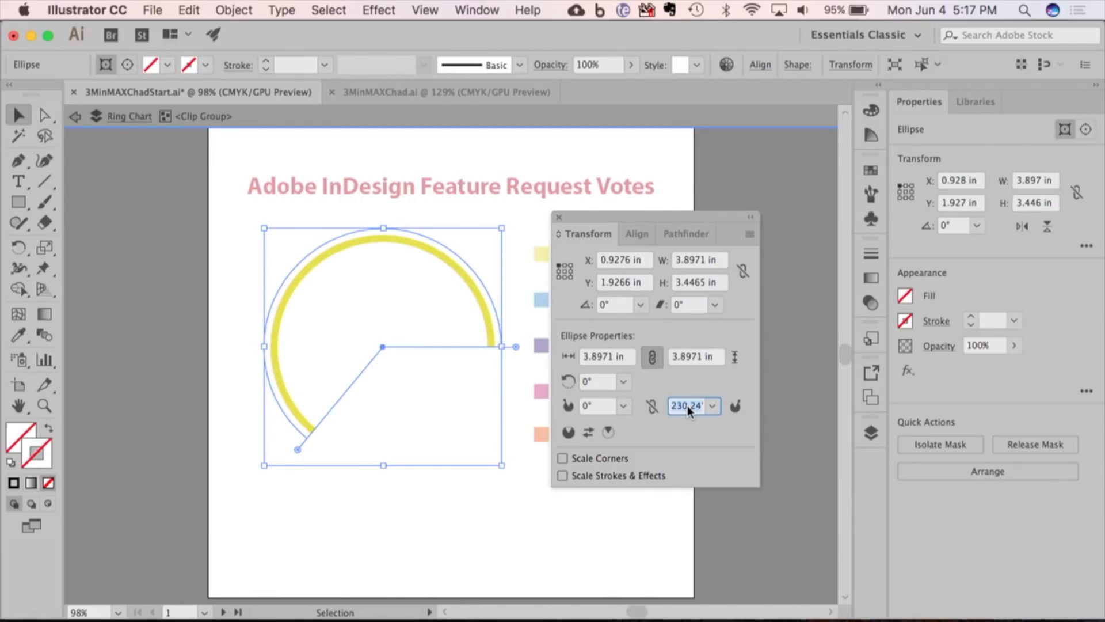
{"action": "type", "text": "360"}
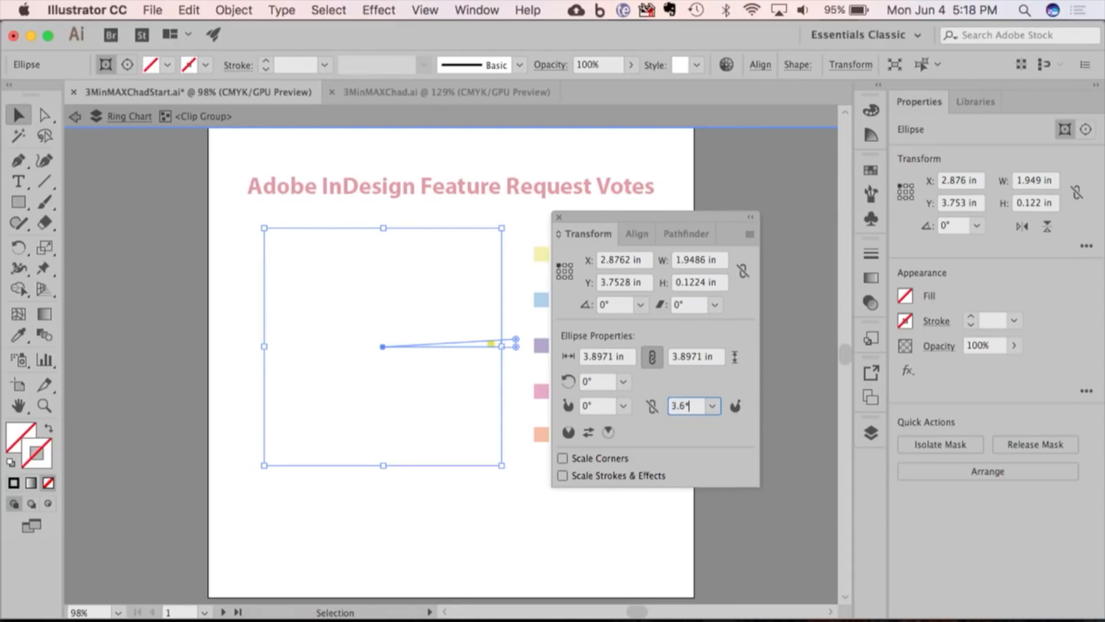
{"action": "type", "text": "133.2°"}
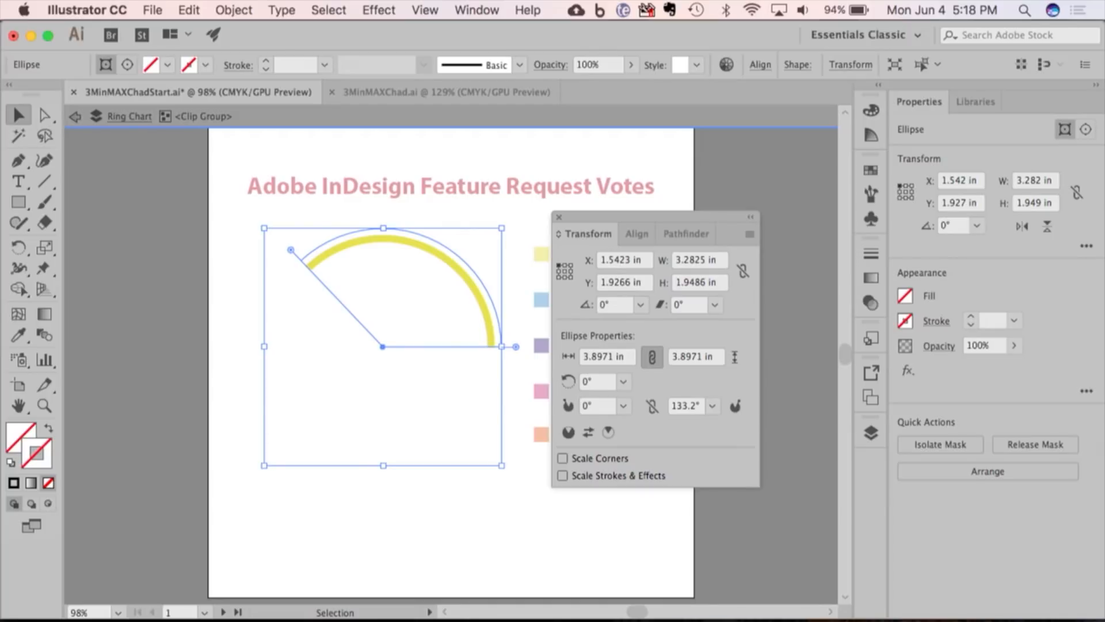
{"action": "left_click", "coordinate": [250, 374]}
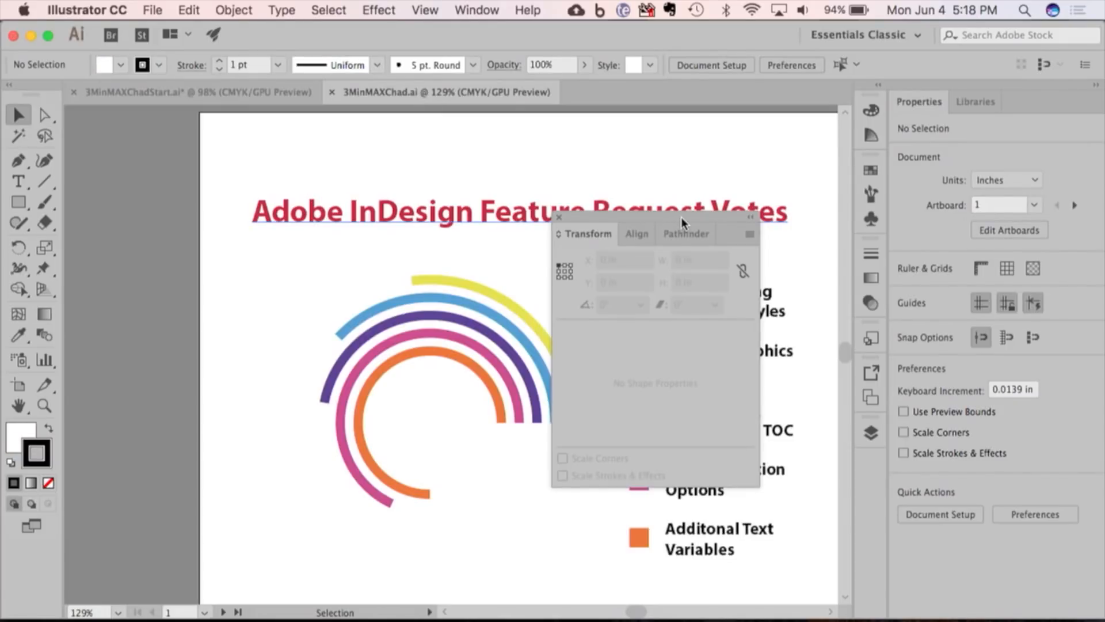
Inside the finished chart's clip group, drag the yellow ellipse's pie widget so the arc sweeps further around.
{"action": "left_click", "coordinate": [561, 218]}
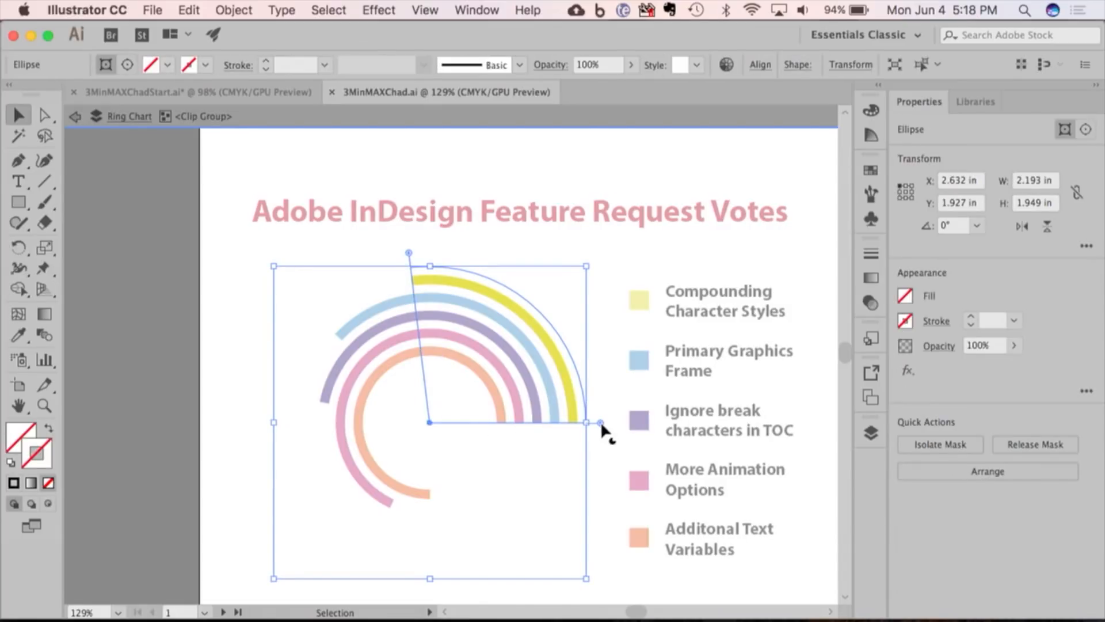
{"action": "left_click_drag", "start_coordinate": [590, 423], "coordinate": [546, 545]}
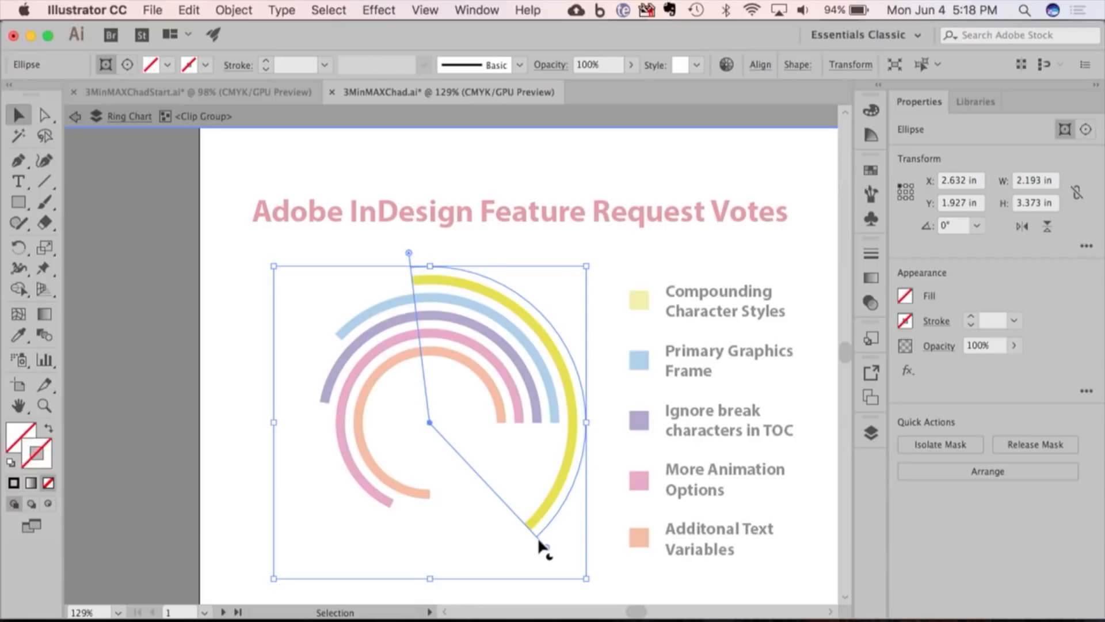